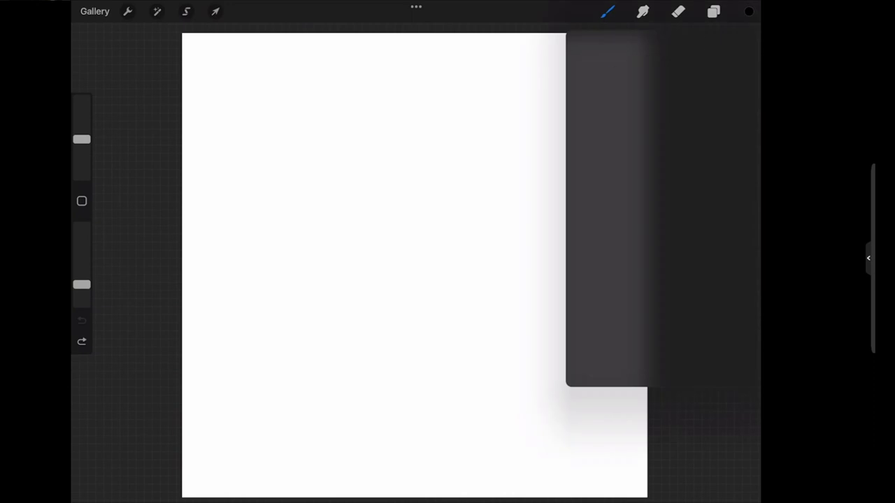
# Change the brush colour from purple to pink and bring up the Actions settings.
pyautogui.click(748, 11)
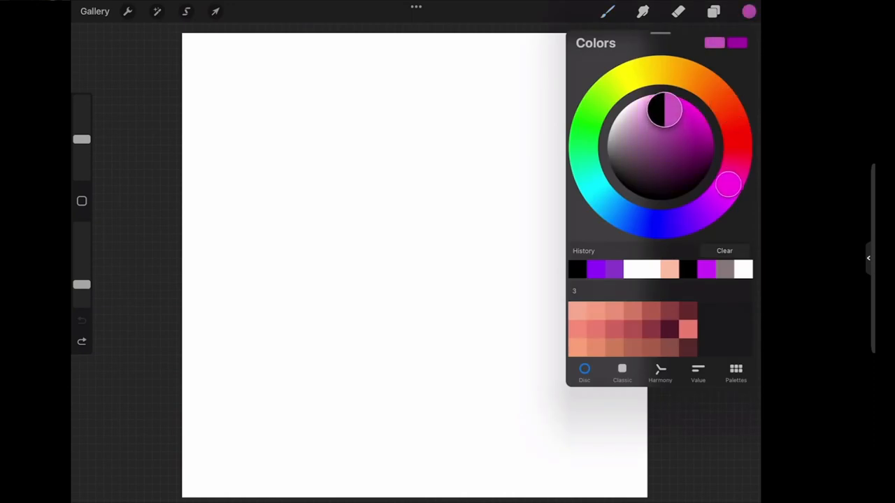
pyautogui.moveTo(663, 109); pyautogui.dragTo(669, 112)
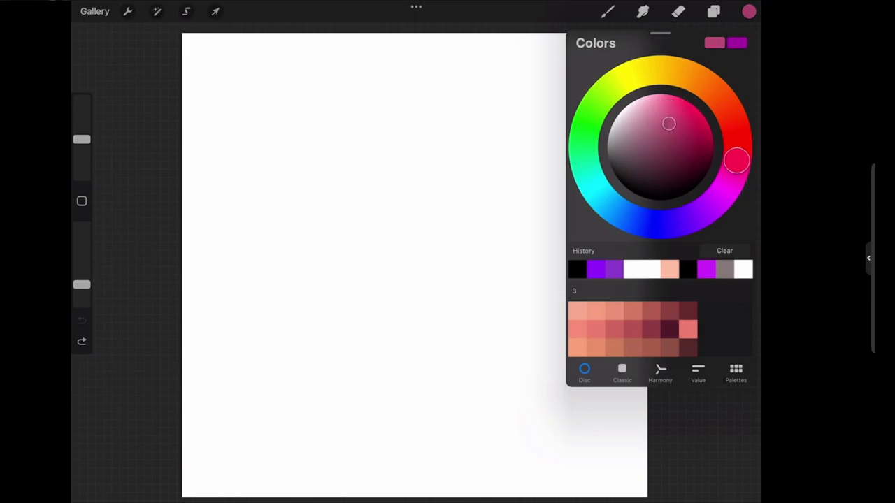
pyautogui.click(127, 11)
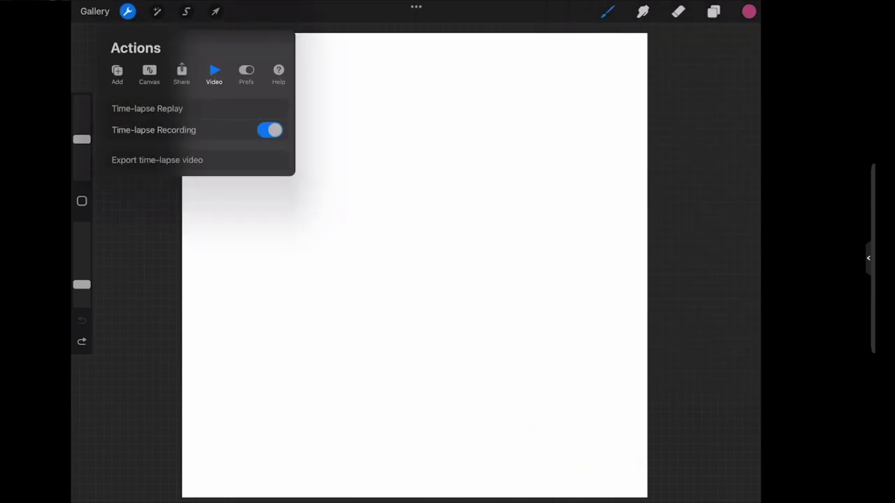
# Turn on the Drawing Guide under Canvas and enter its editor.
pyautogui.click(148, 73)
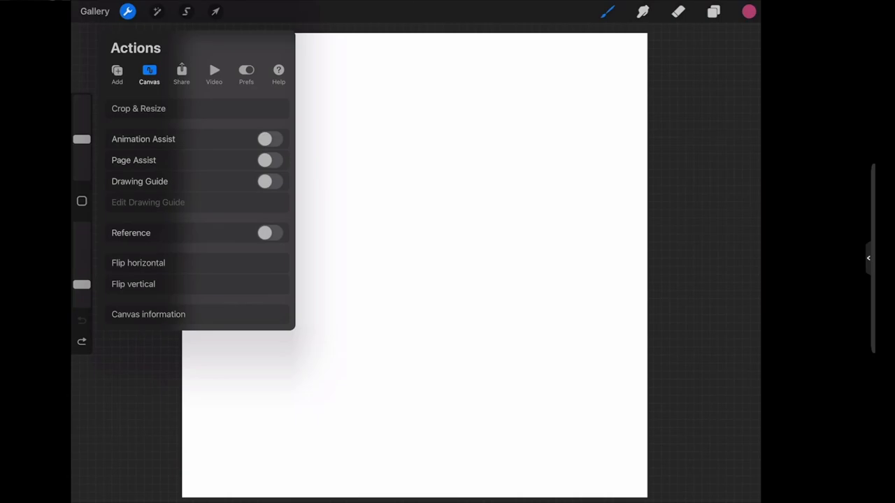
pyautogui.click(268, 182)
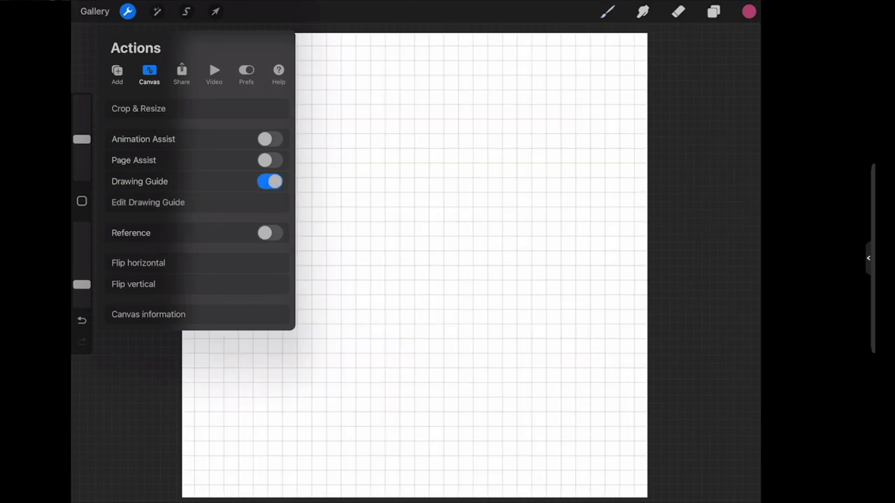
pyautogui.click(148, 201)
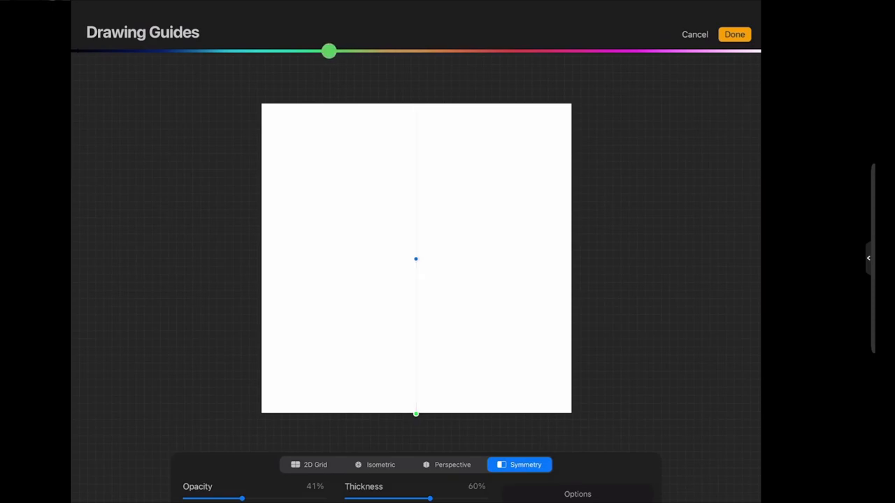
# Nudge the guide colour slider back and forth, keeping the vertical symmetry guide centred.
pyautogui.moveTo(328, 50); pyautogui.dragTo(310, 50)
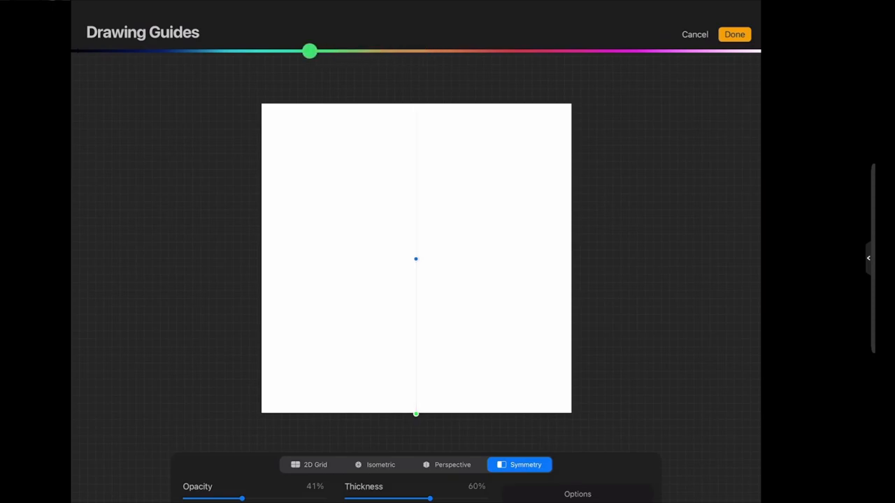
pyautogui.moveTo(311, 50); pyautogui.dragTo(324, 50)
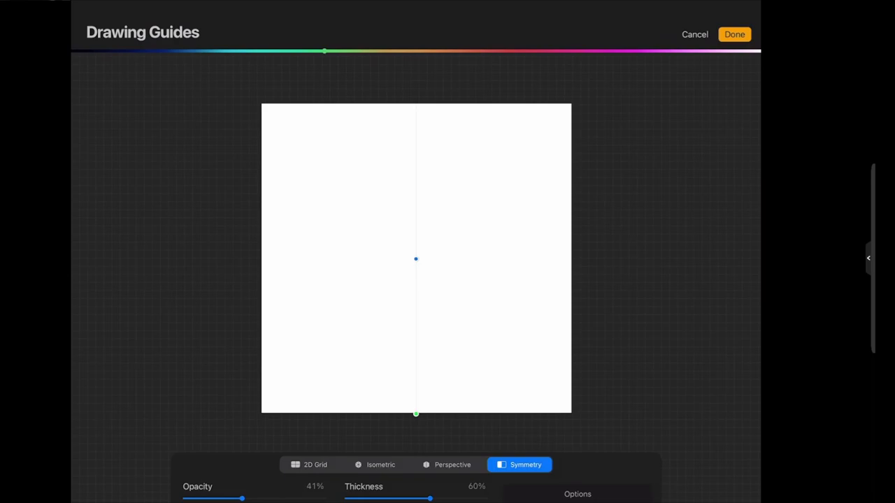
# Confirm the symmetry guide and mark the chin point in pink at its bottom.
pyautogui.click(734, 33)
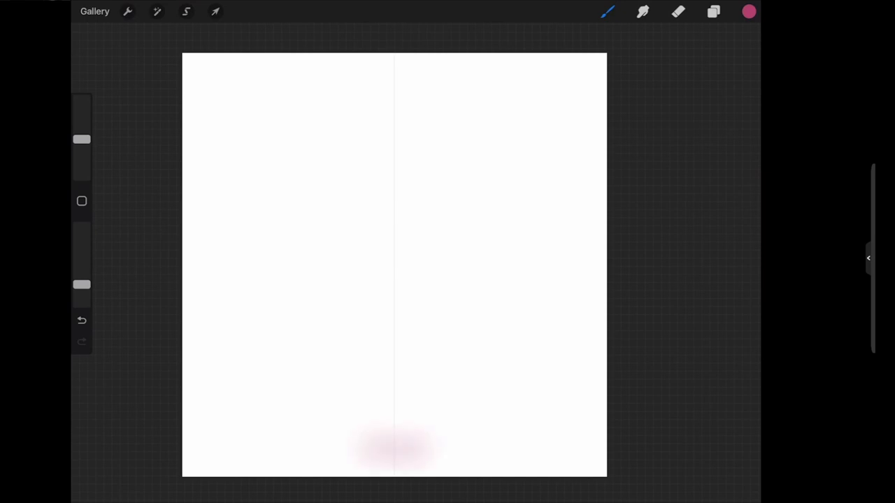
pyautogui.click(607, 12)
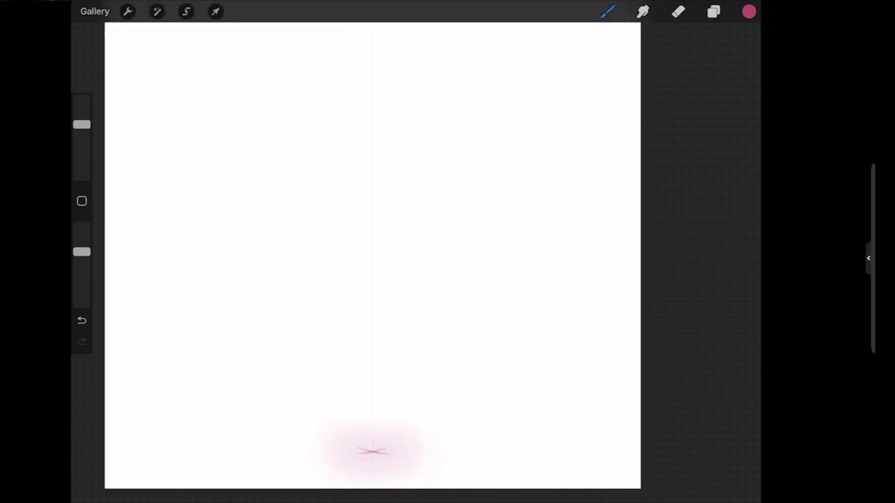
# Sketch the mirrored head outline, brow curves and wide nose in pink.
pyautogui.moveTo(323, 446); pyautogui.dragTo(422, 446)
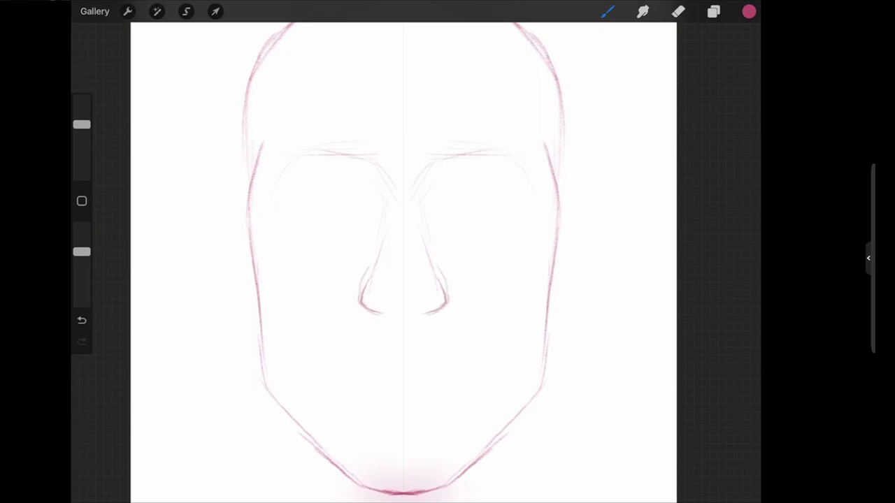
pyautogui.moveTo(380, 305); pyautogui.dragTo(433, 304)
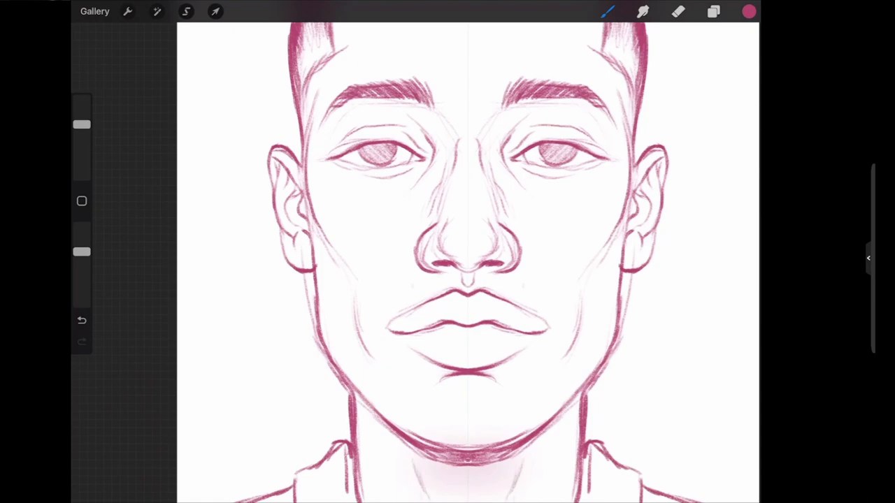
# Undo and redo the last stroke from the sidebar to compare the finished linework.
pyautogui.click(81, 321)
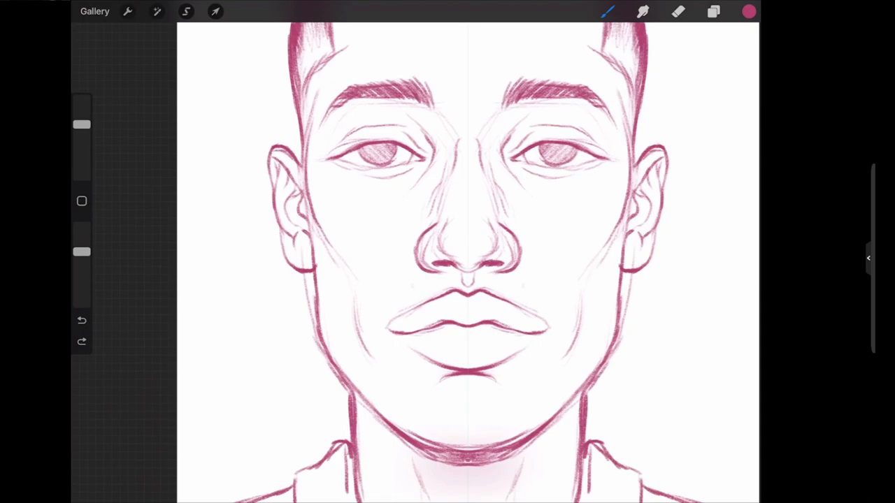
pyautogui.click(82, 320)
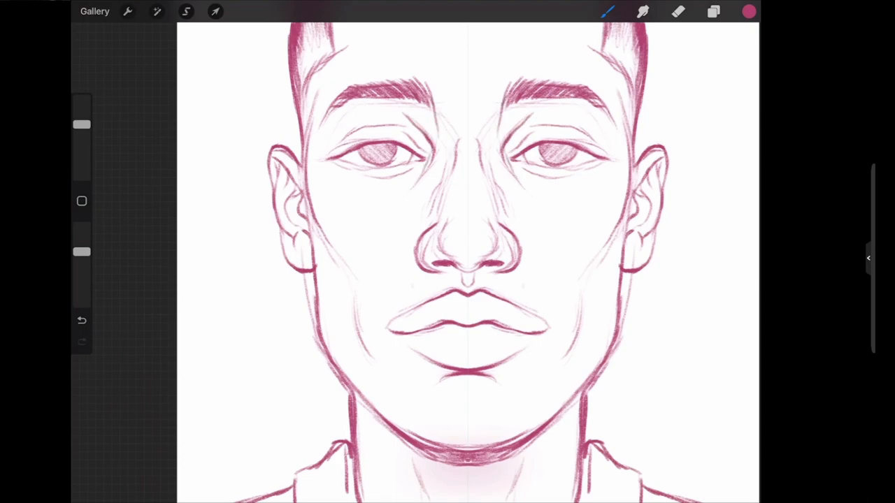